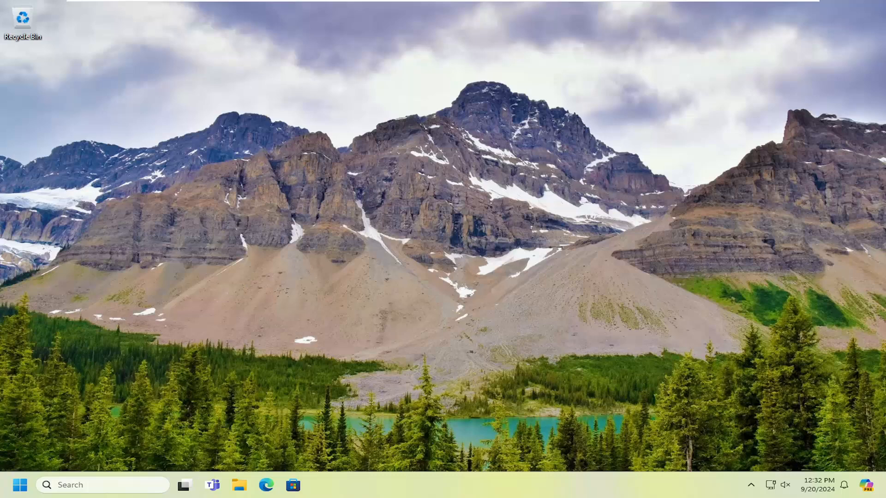
pyautogui.moveTo(2, 488)
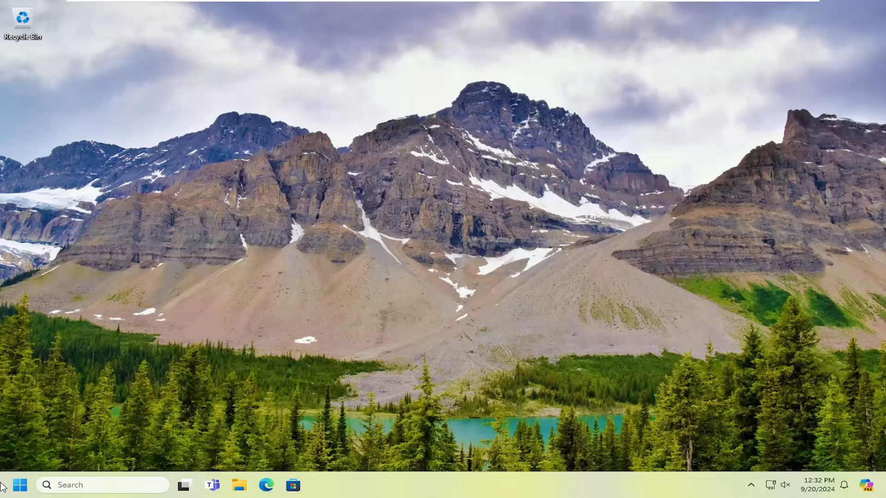
# Step: Search for Device Manager, open it, and select the VMware SVGA 3D display adapter
pyautogui.write('disk Cleanup')
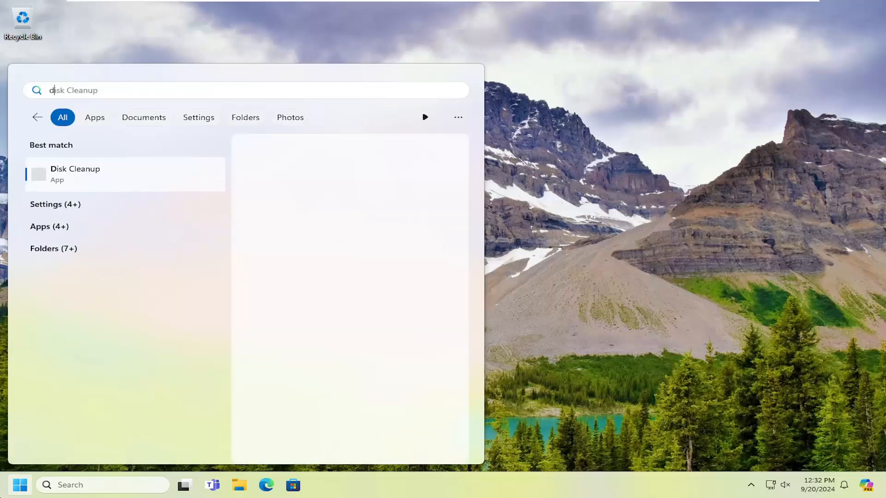
pyautogui.write('device manager')
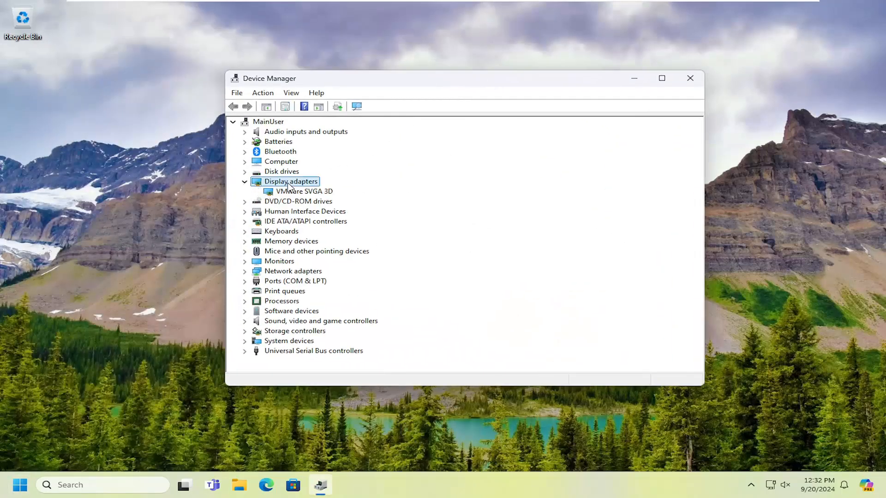
pyautogui.click(304, 191)
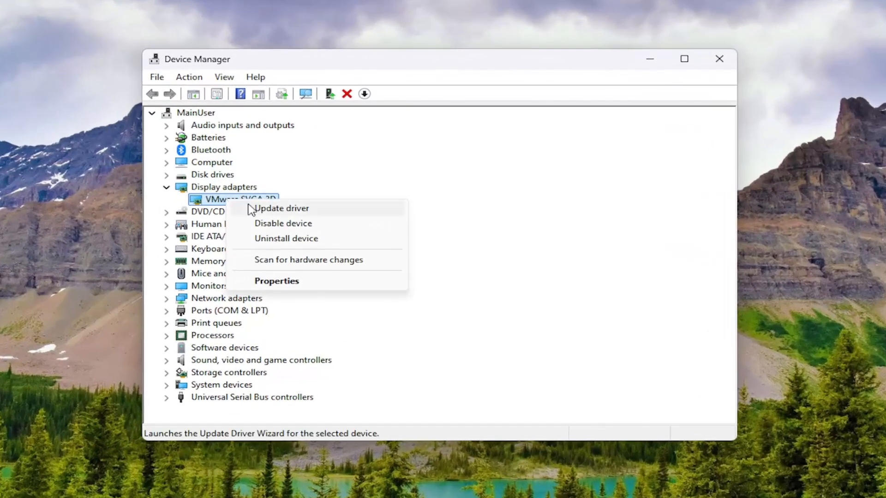
# Step: Reinstall the VMware SVGA 3D driver from this computer's drivers and dismiss the success message
pyautogui.click(281, 208)
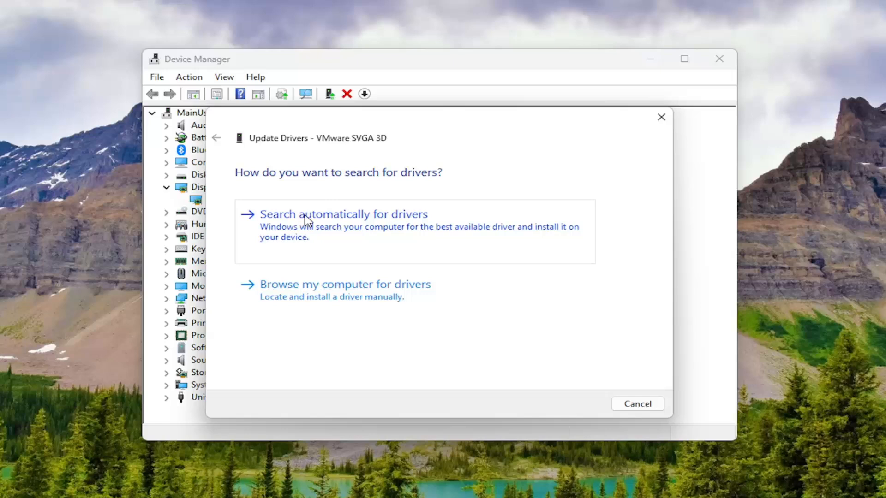
pyautogui.click(345, 285)
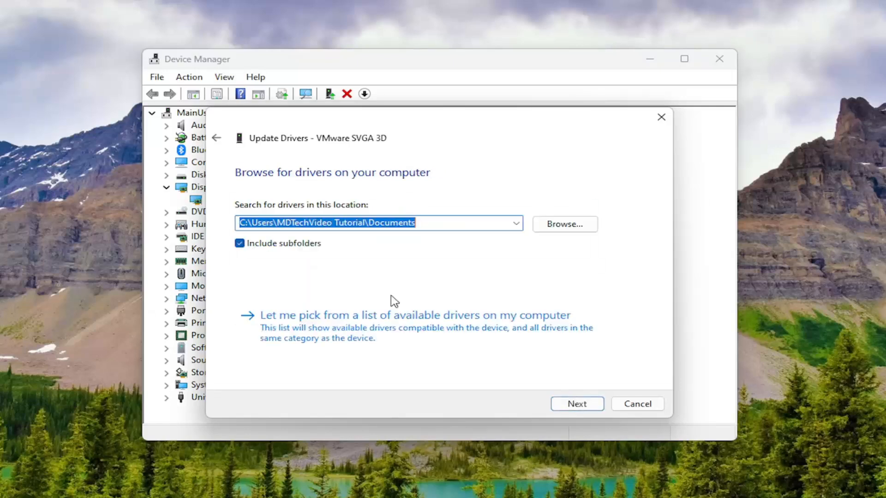
pyautogui.moveTo(350, 345)
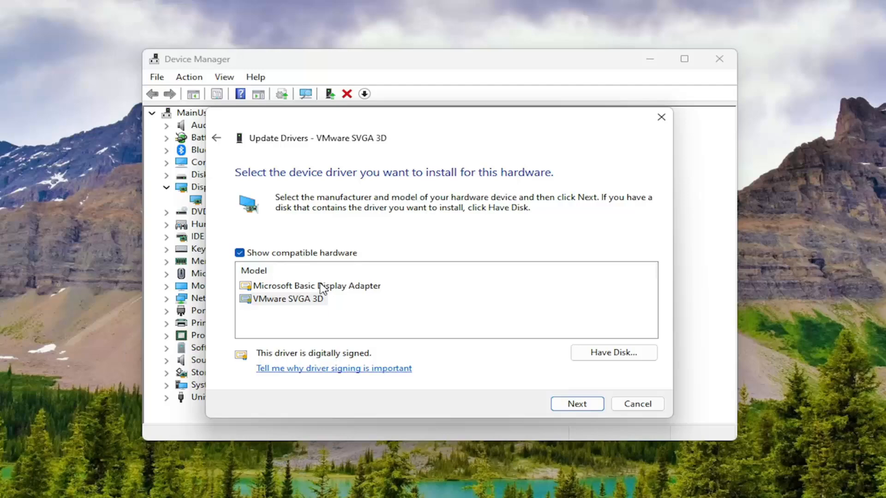
pyautogui.click(576, 403)
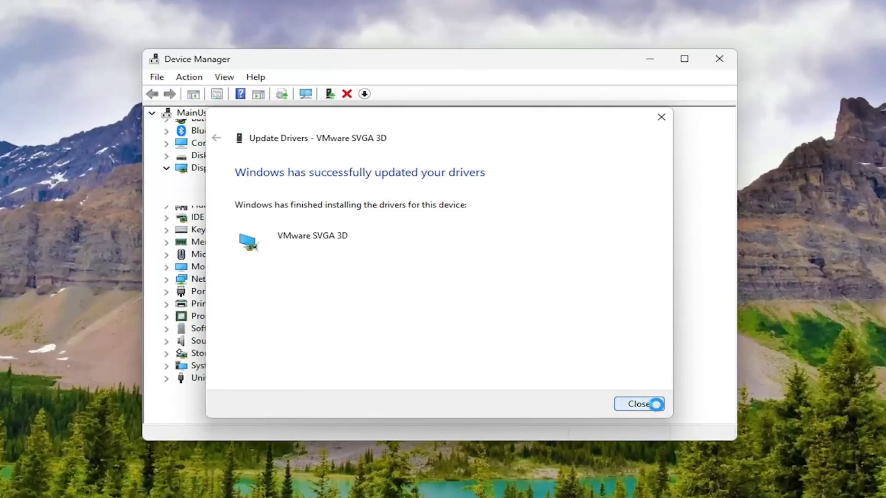
pyautogui.click(639, 405)
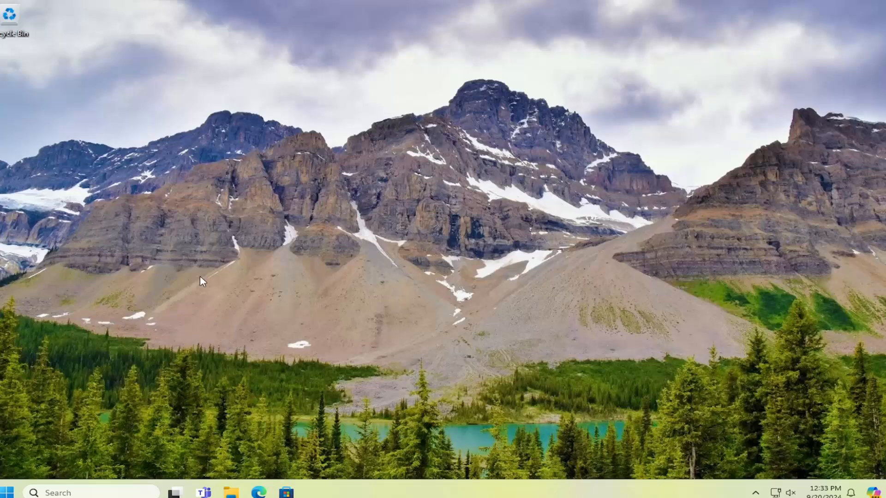
# Step: Launch dxdiag from the Start menu search
pyautogui.click(19, 485)
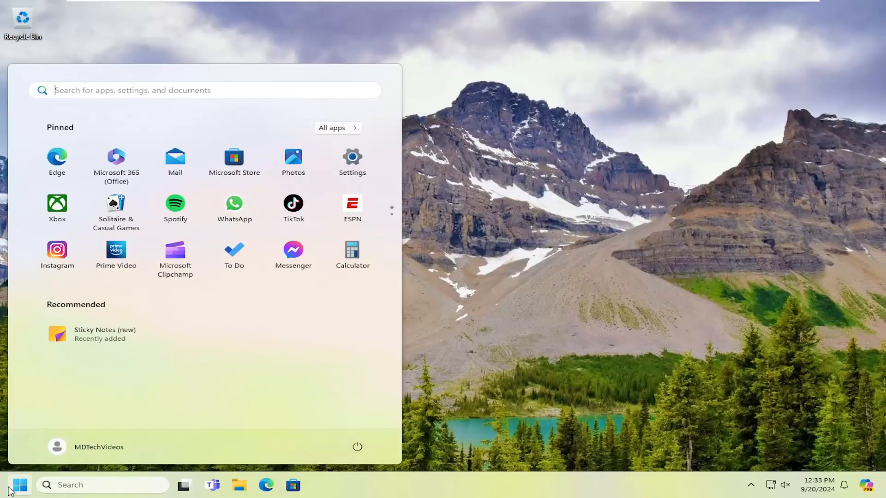
pyautogui.write('dxd')
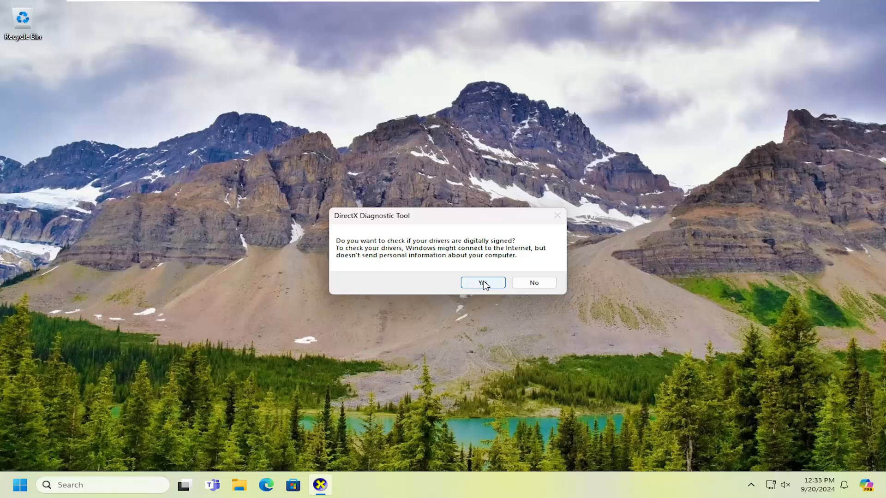
# Step: Allow driver signature checking, page through to the Input tab, and close the DirectX tool
pyautogui.click(481, 282)
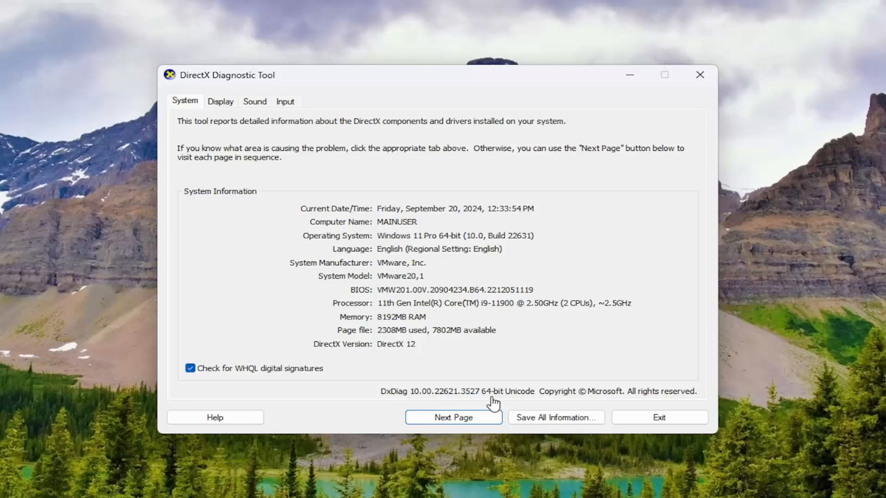
pyautogui.click(220, 101)
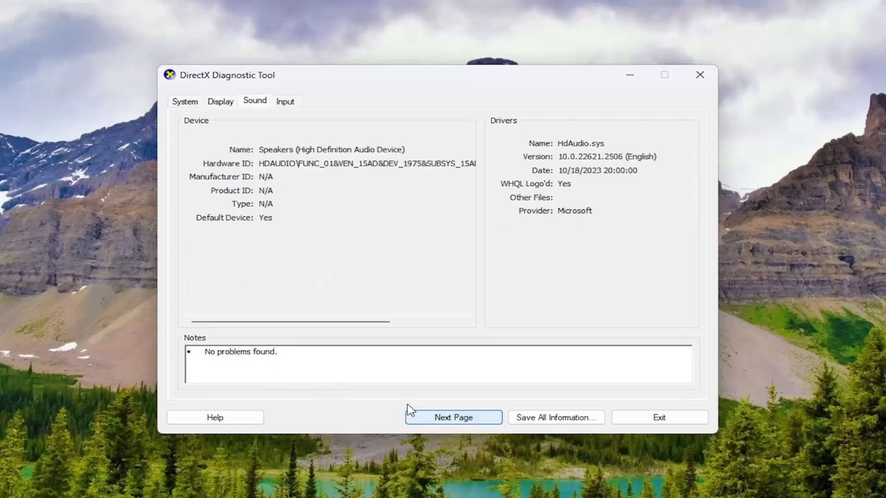
pyautogui.click(452, 418)
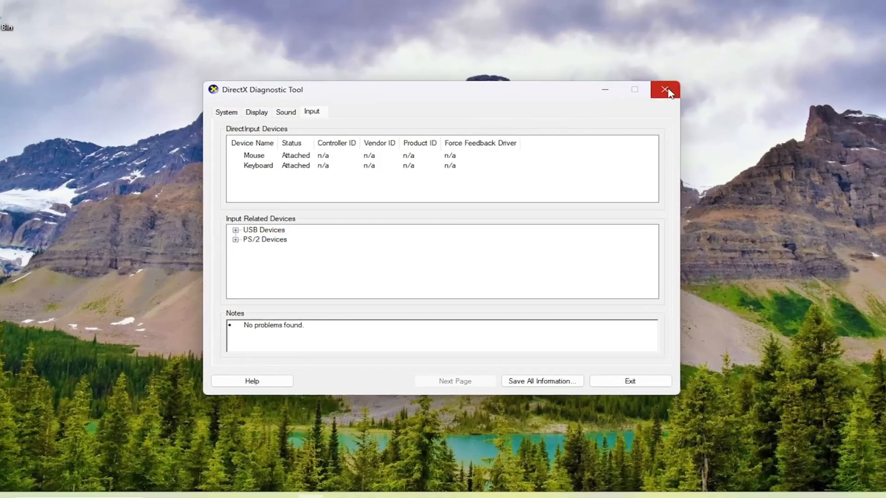
pyautogui.click(664, 90)
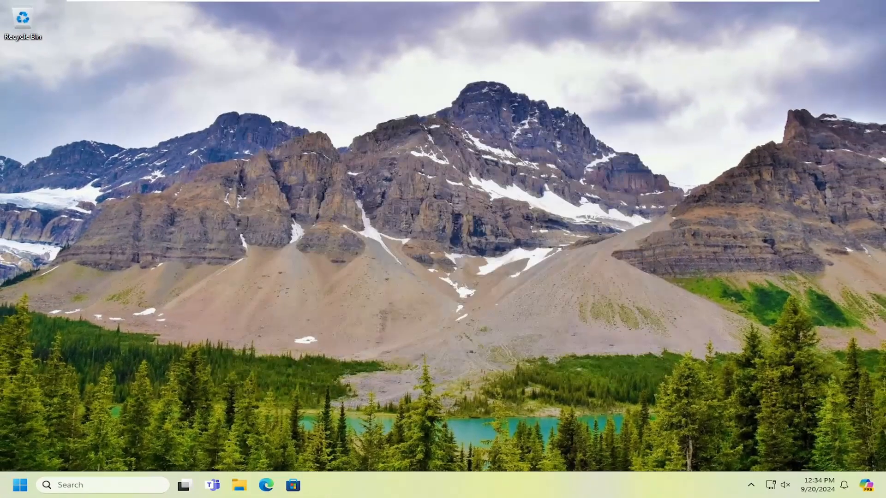